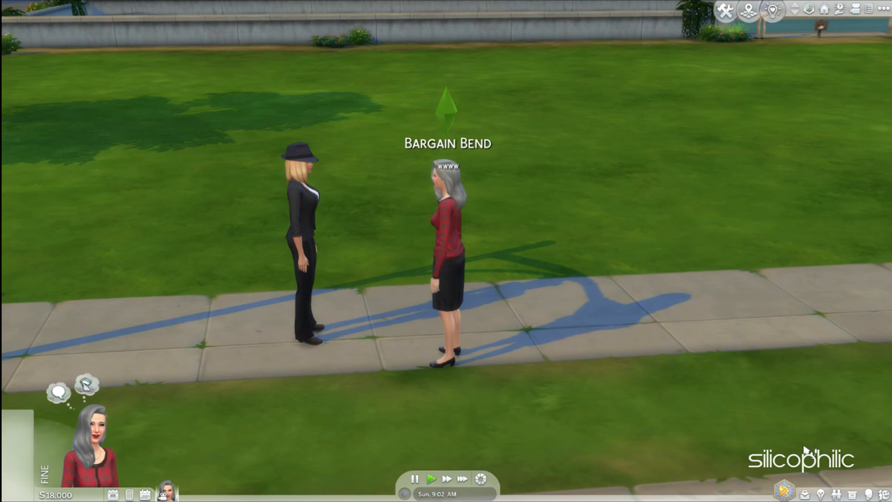
- Leave the live game for Manage Worlds, skipping the save prompt
key(Escape)
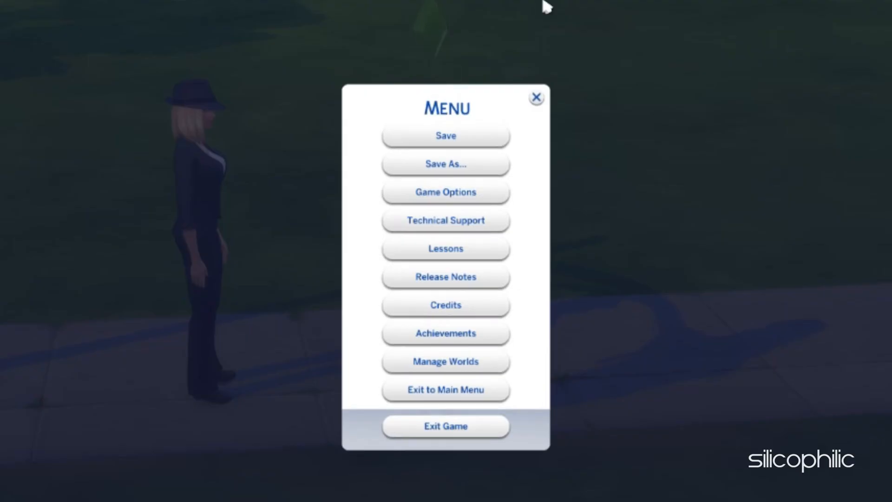
click(445, 361)
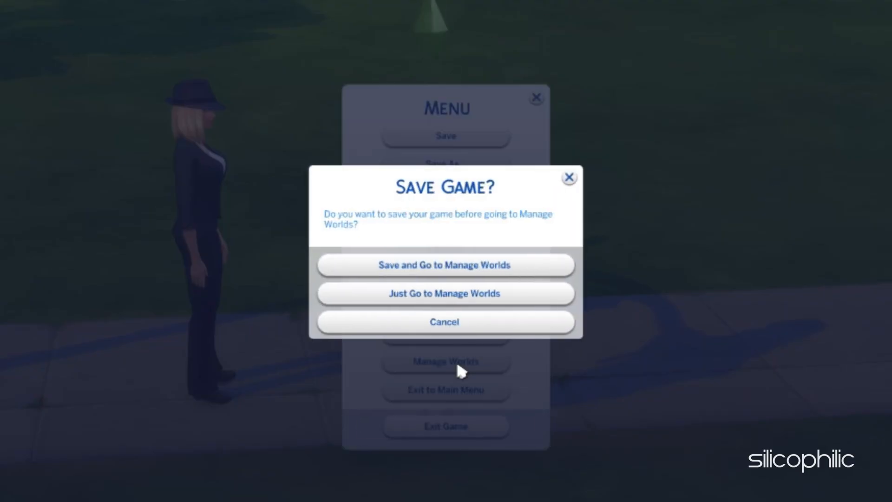
click(444, 294)
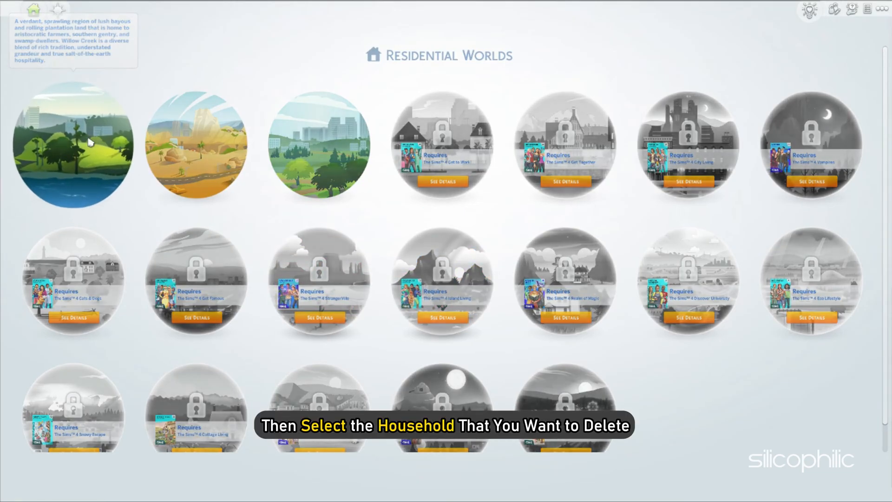
- Enter Willow Creek and reach its Manage Household screen
click(72, 147)
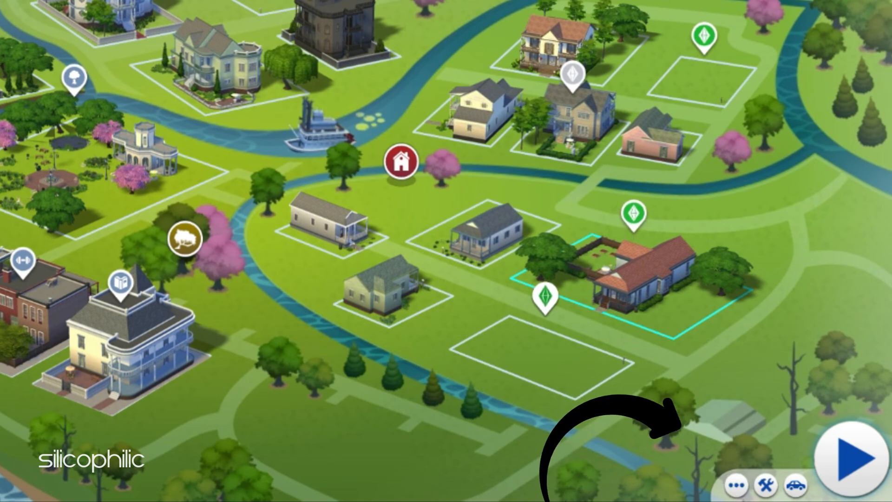
click(736, 483)
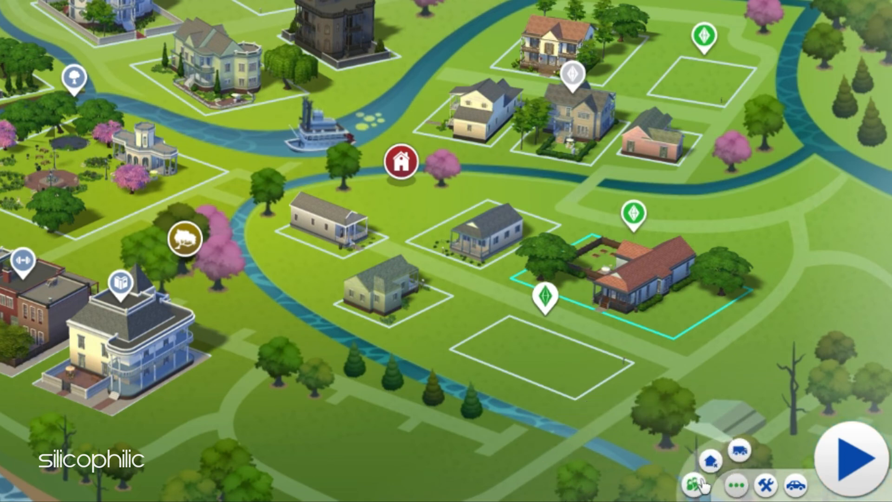
mouse_move(693, 483)
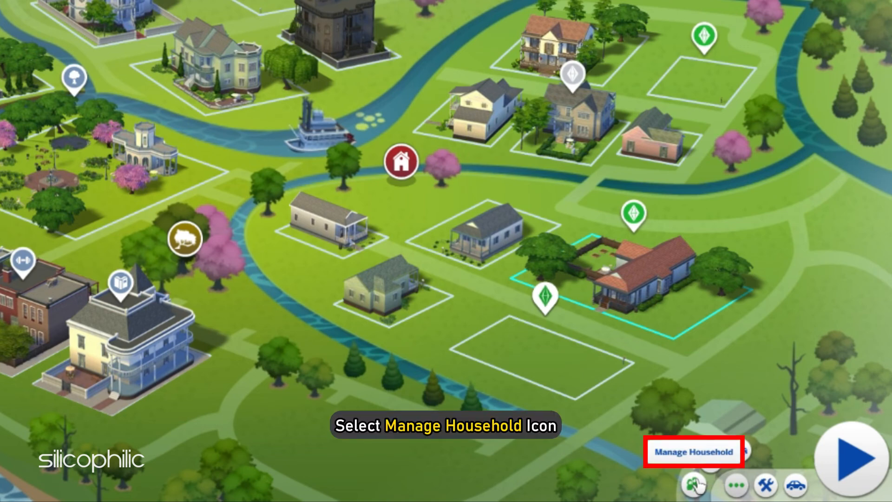
click(692, 452)
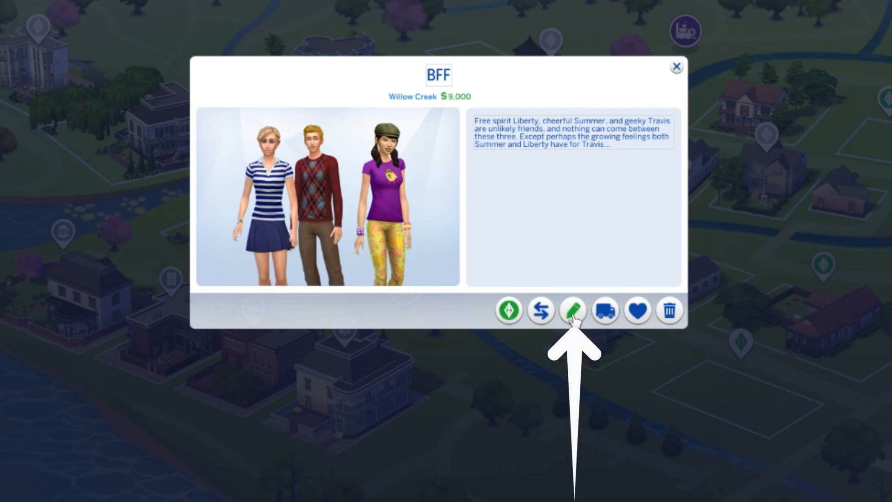
mouse_move(573, 310)
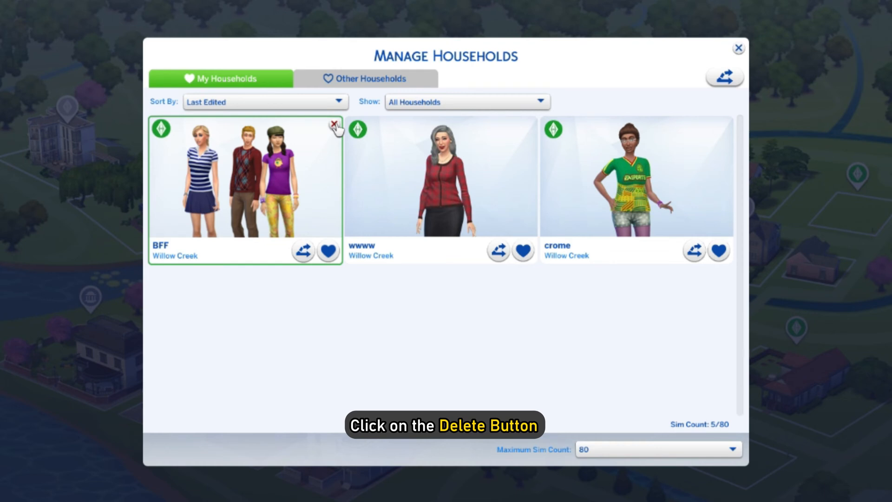
- Delete the BFF household card and confirm the deletion
click(333, 125)
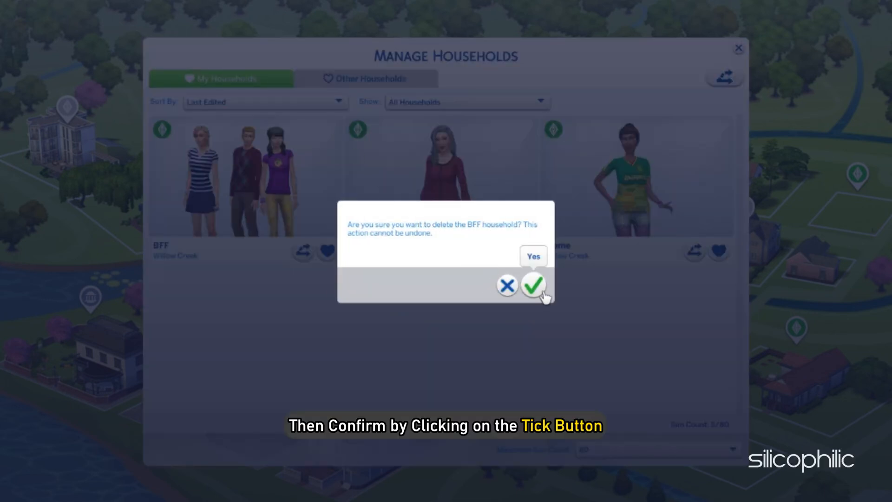
click(532, 286)
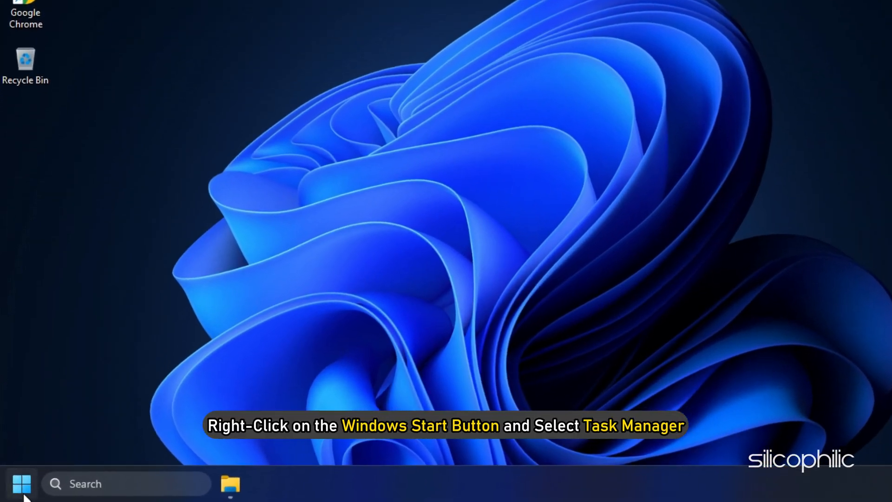
right_click(21, 483)
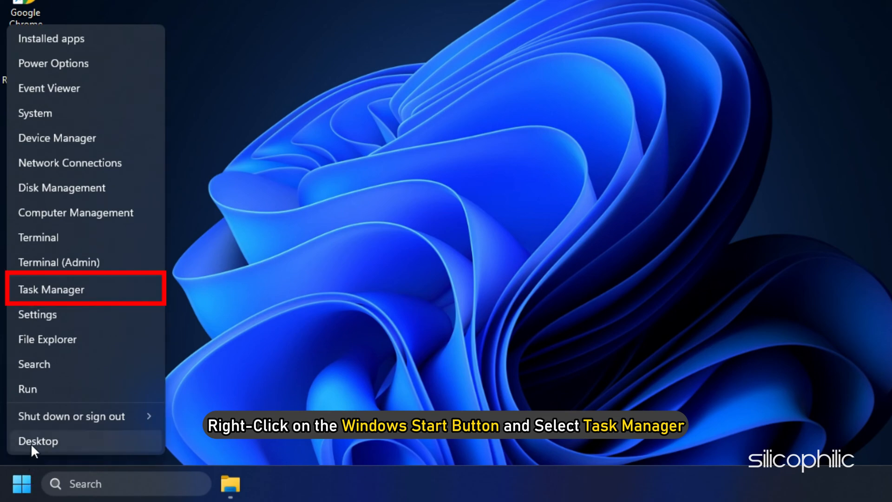
click(51, 289)
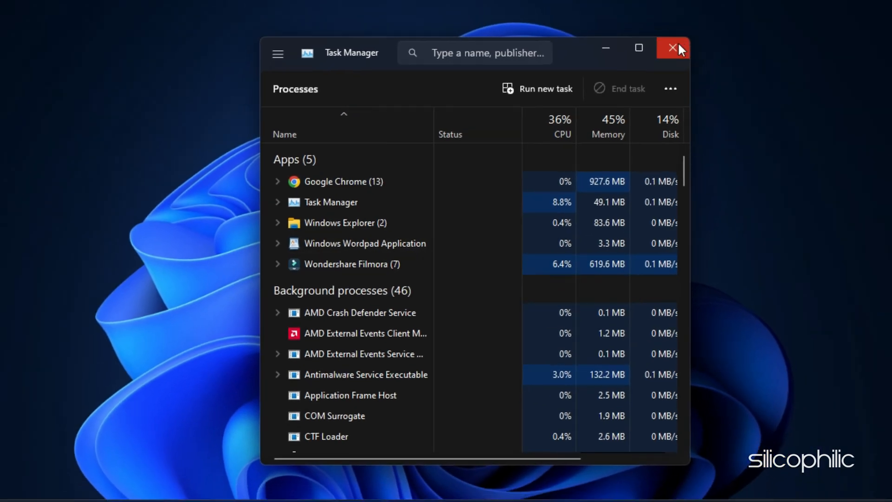
click(672, 48)
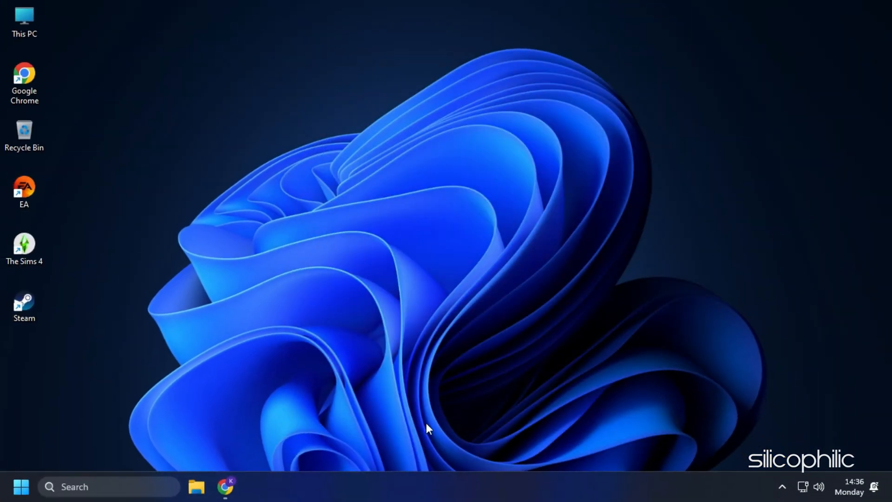
- Launch Steam from its shortcut with administrator rights
right_click(24, 301)
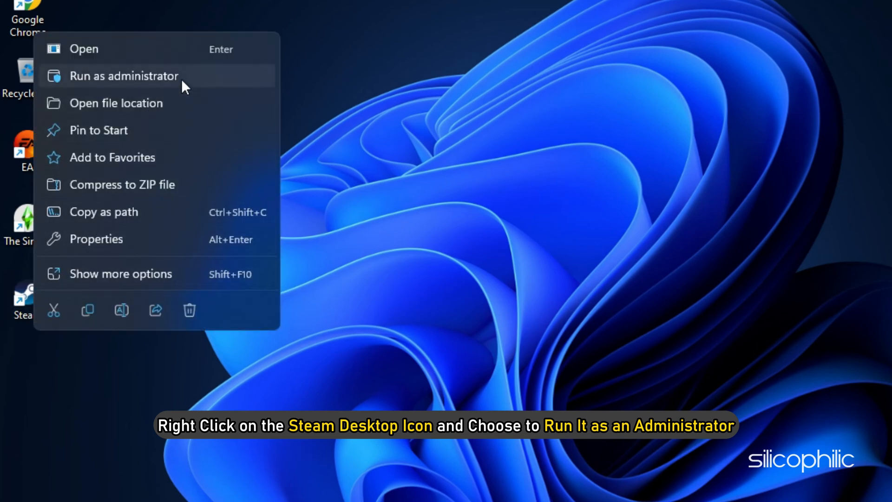
click(123, 75)
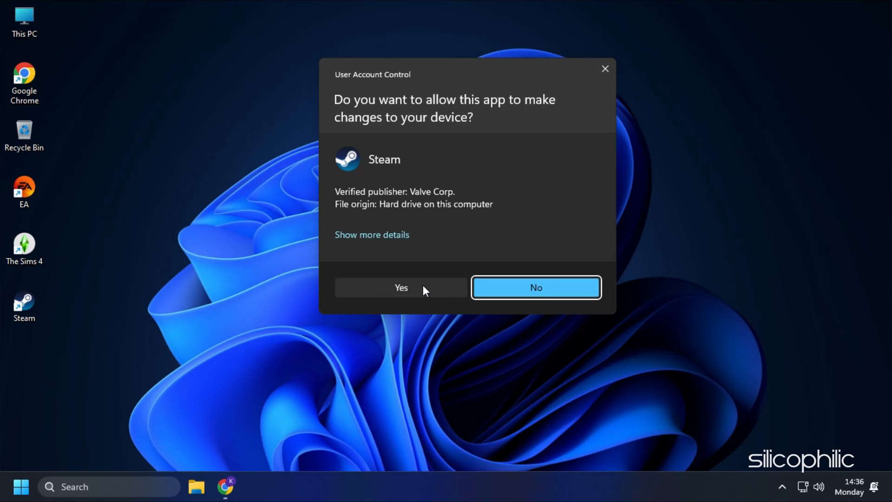
click(400, 287)
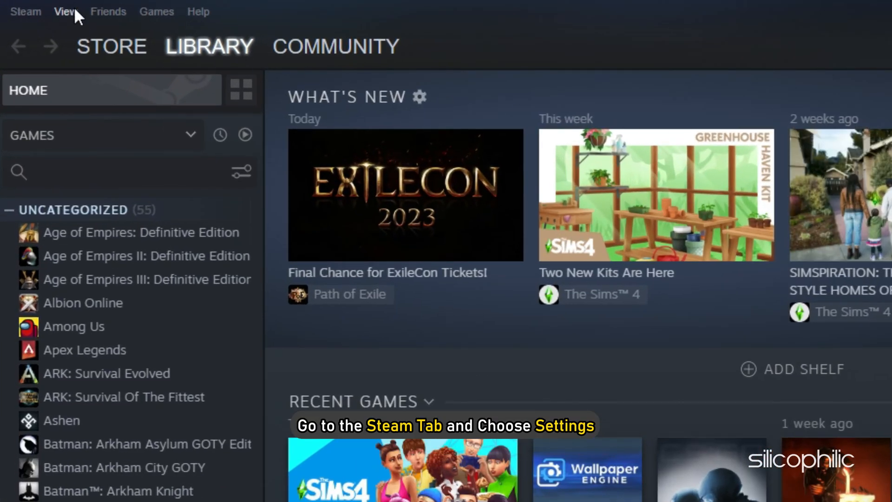
- Clear Steam's download cache from the Downloads settings and confirm
click(25, 11)
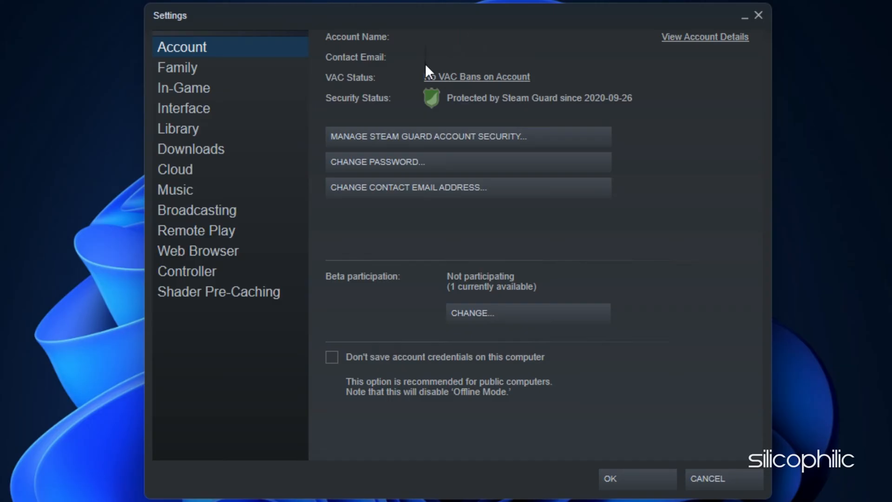
click(191, 149)
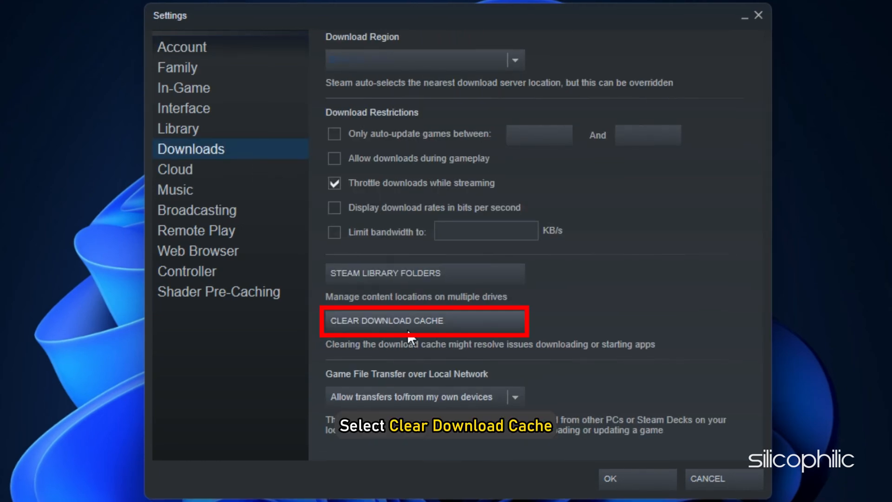
click(423, 321)
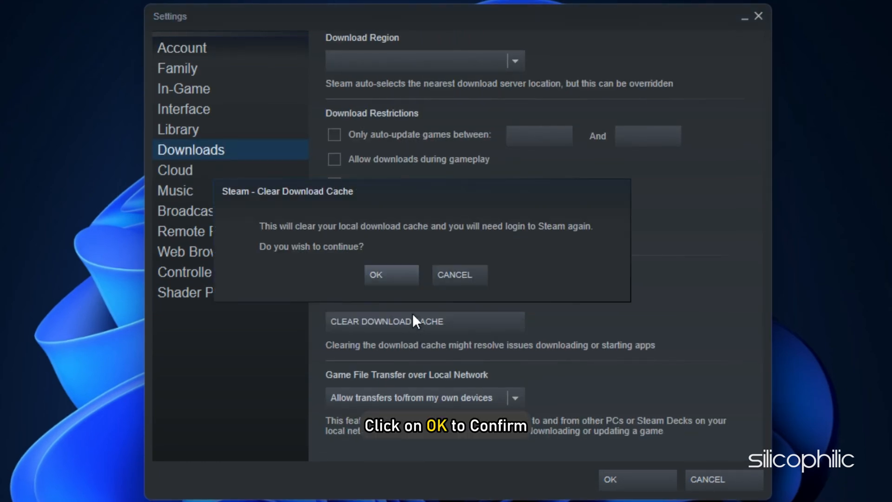
click(391, 274)
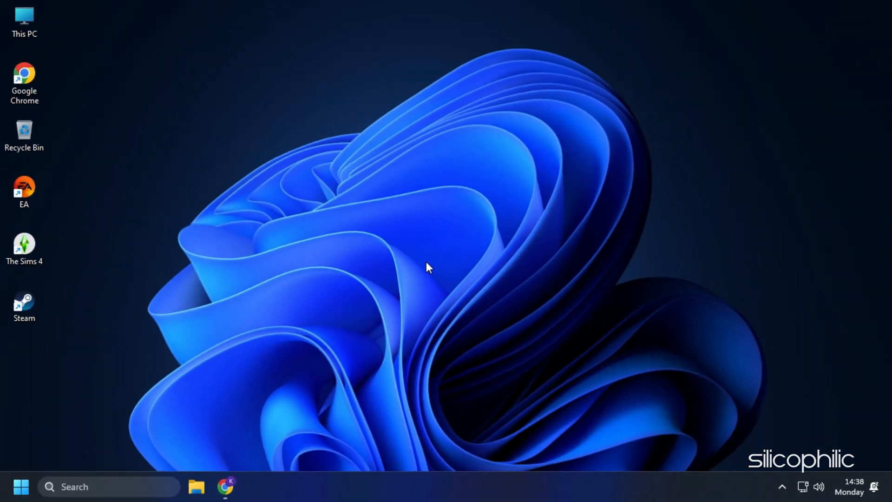
- Clear the EA app's cache via App Recovery, then relaunch the EA app
double_click(24, 191)
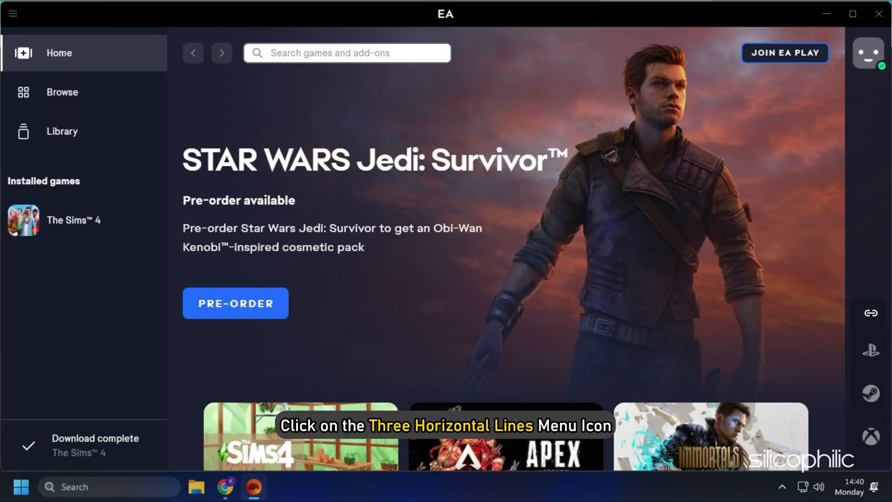
click(12, 13)
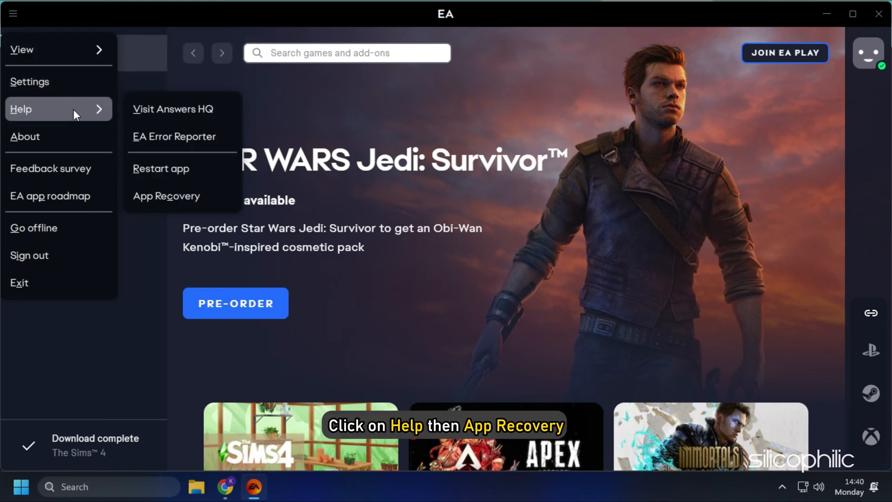
click(166, 196)
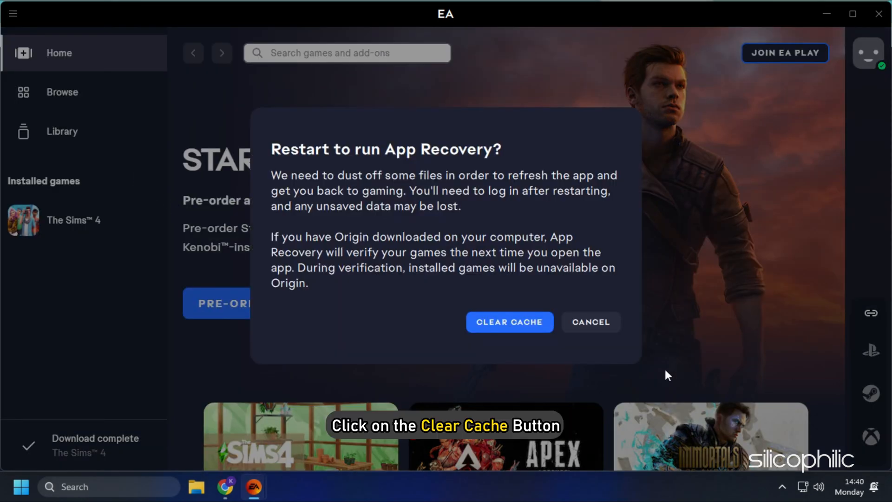
click(508, 322)
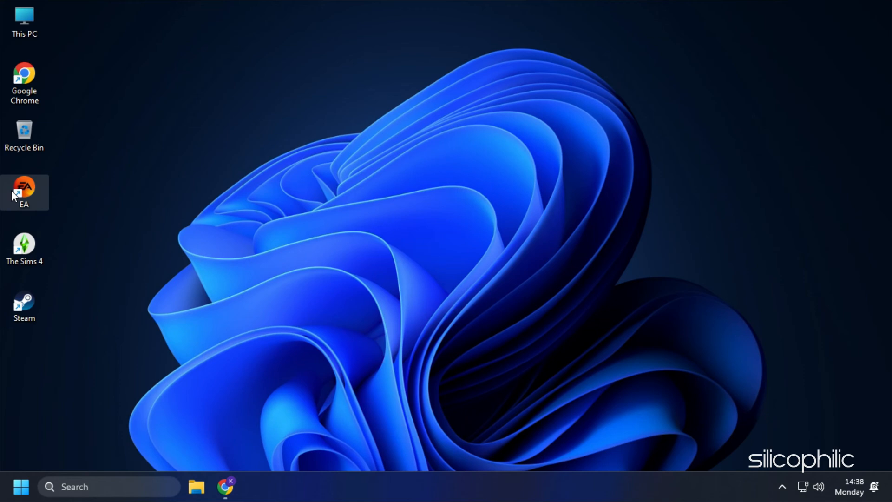
double_click(24, 188)
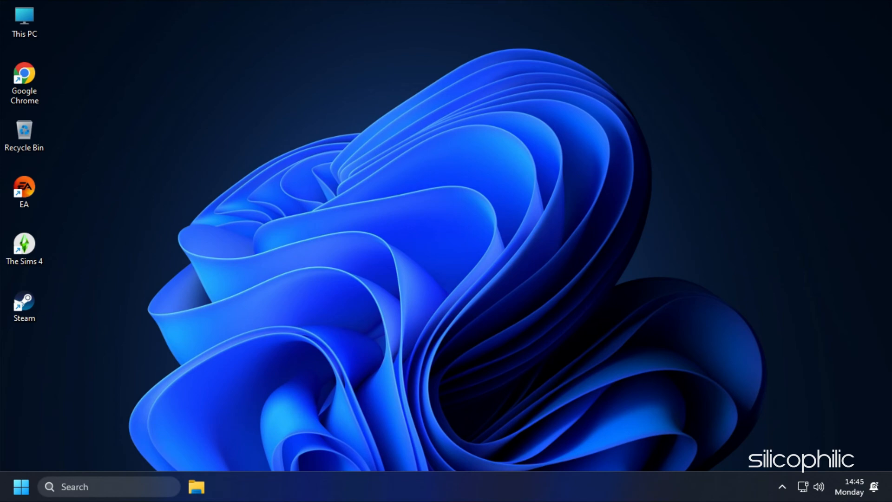
- End the Google Chrome process from Task Manager's Processes list
right_click(501, 490)
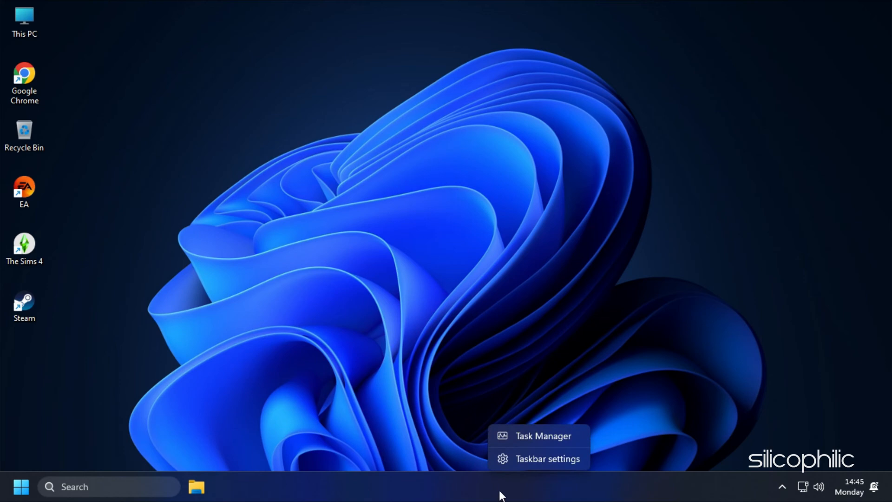
mouse_move(524, 435)
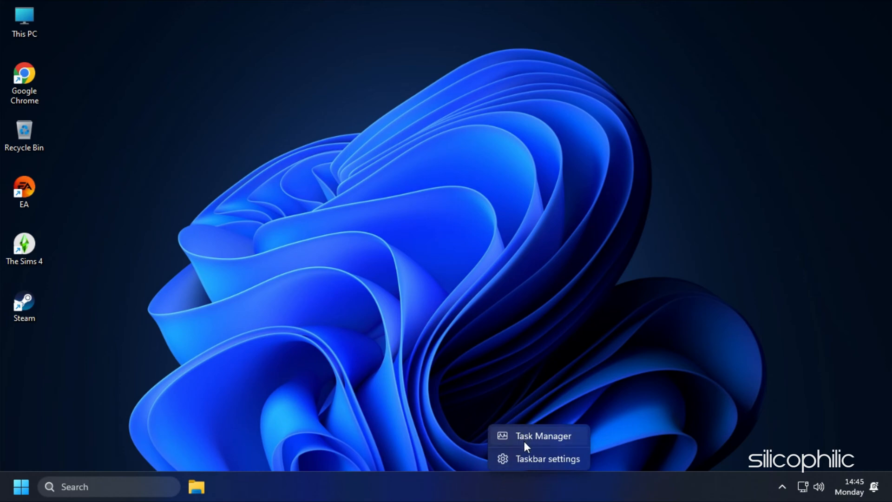
click(541, 435)
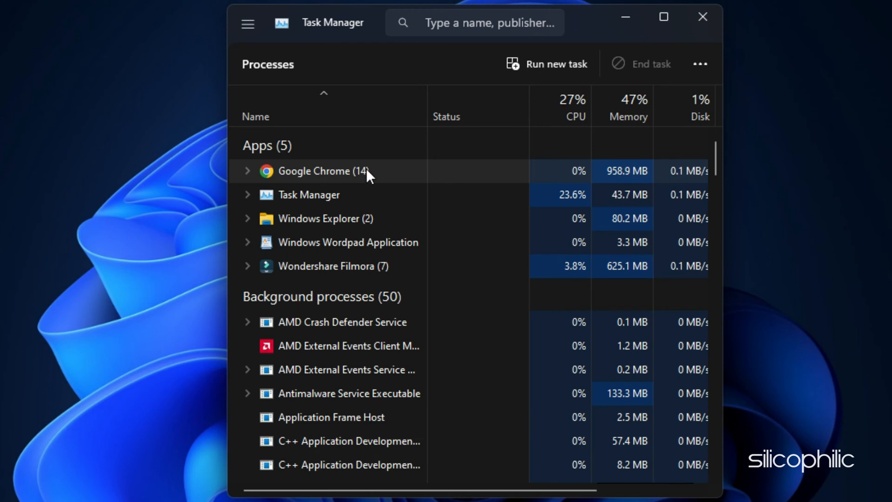
right_click(313, 171)
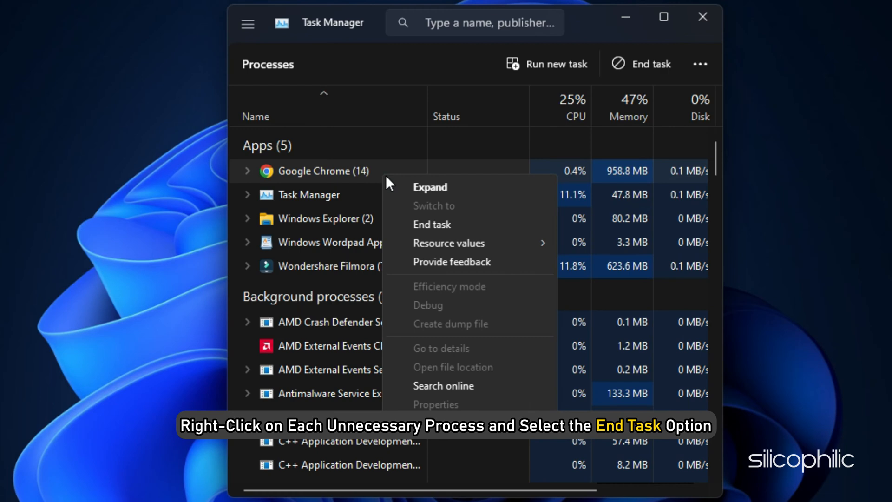
mouse_move(447, 250)
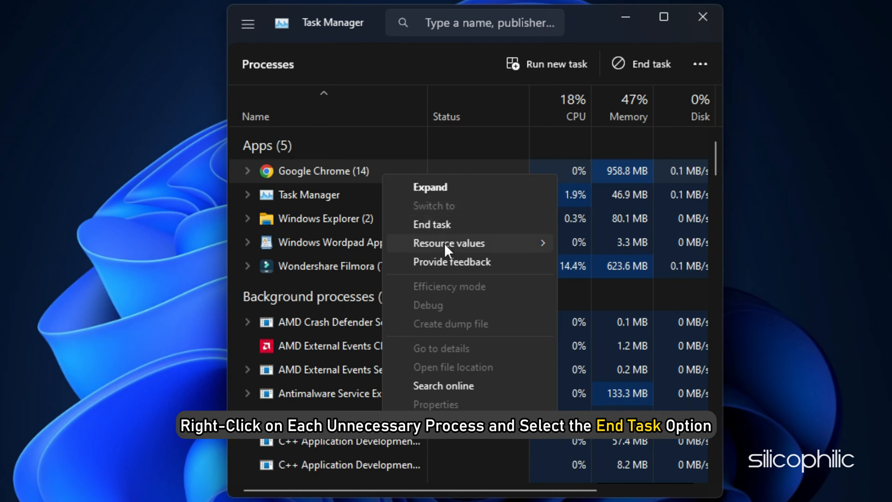
click(431, 224)
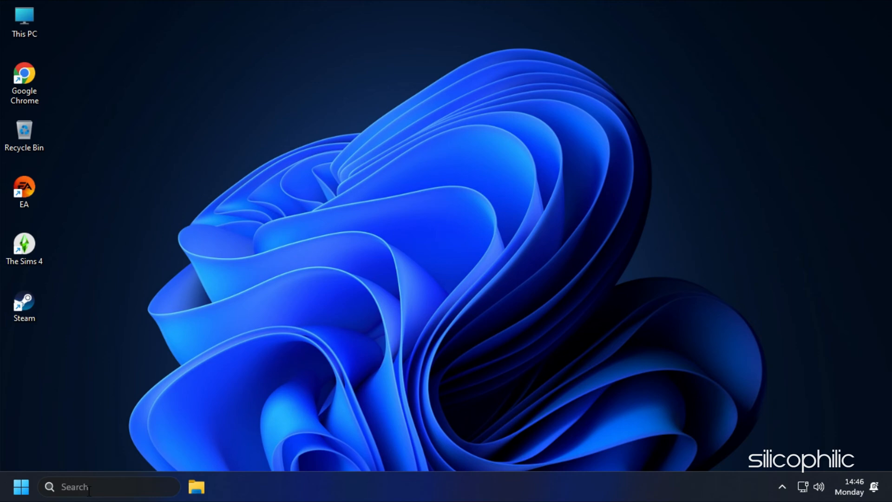
- Find Disk Cleanup through Windows search and run it on drive C:
click(108, 486)
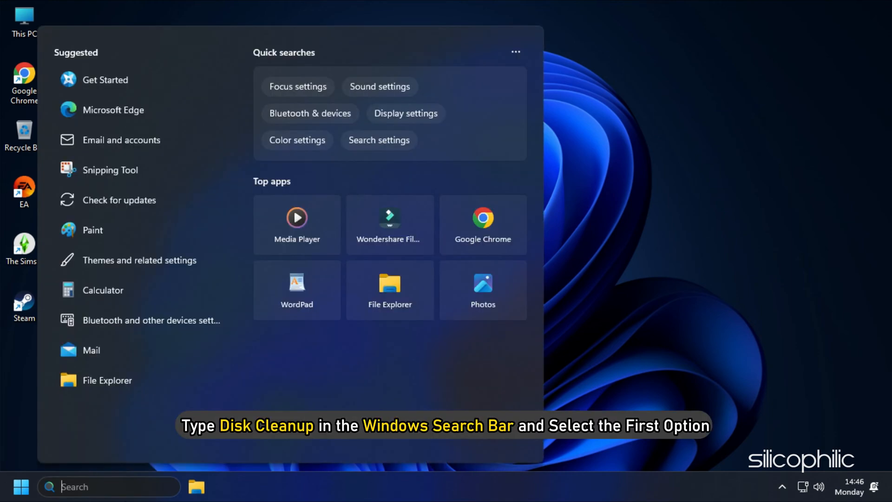
text(disk cleanup)
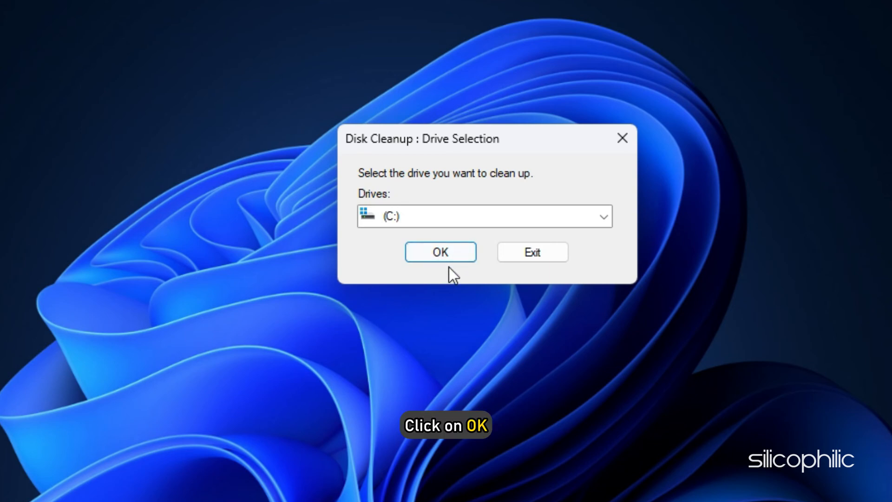
click(440, 251)
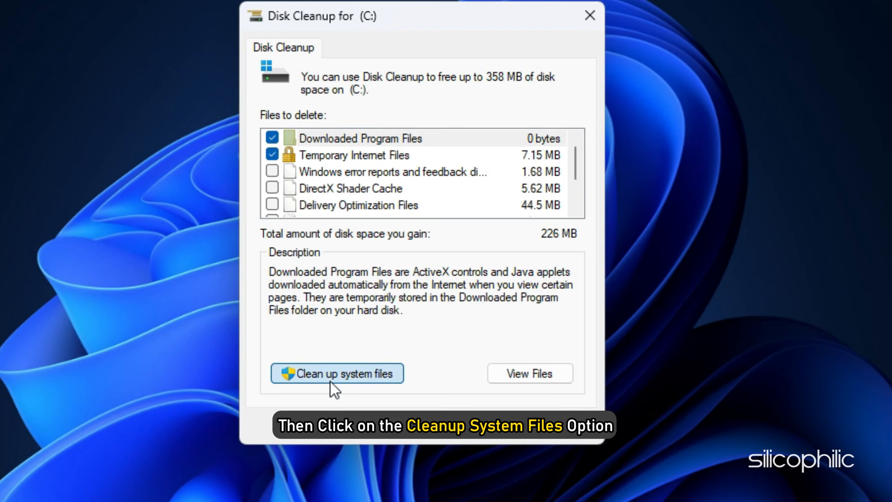
- Clean up system files on C:, deleting the Temporary Internet Files
click(336, 374)
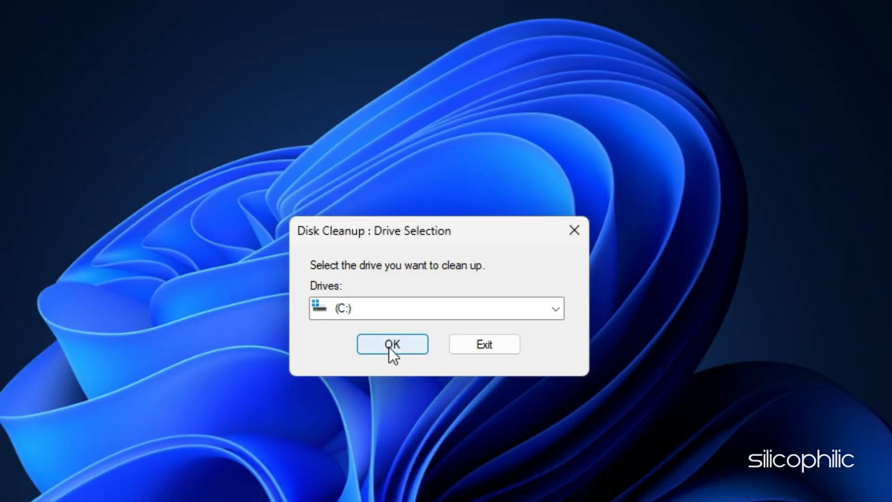
click(392, 343)
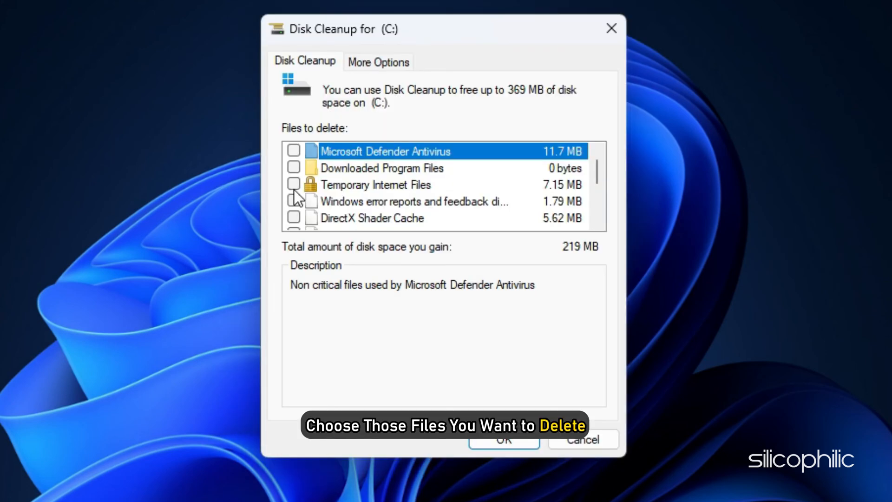
click(294, 184)
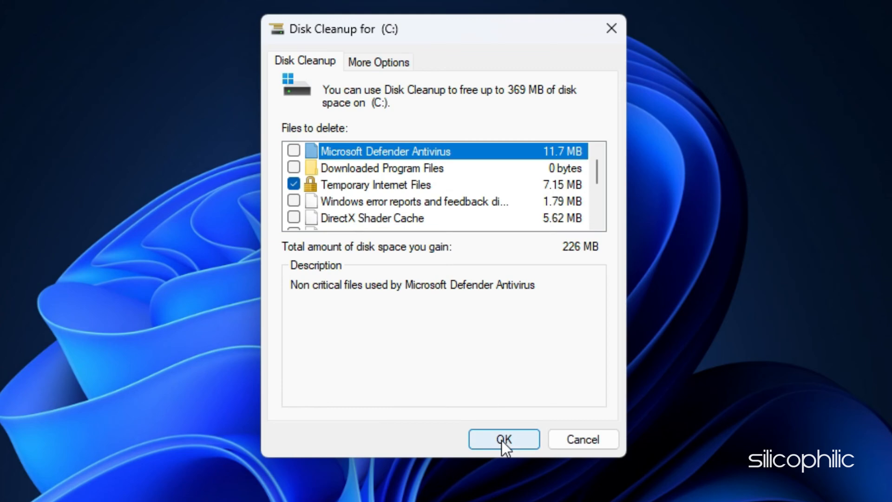
click(503, 438)
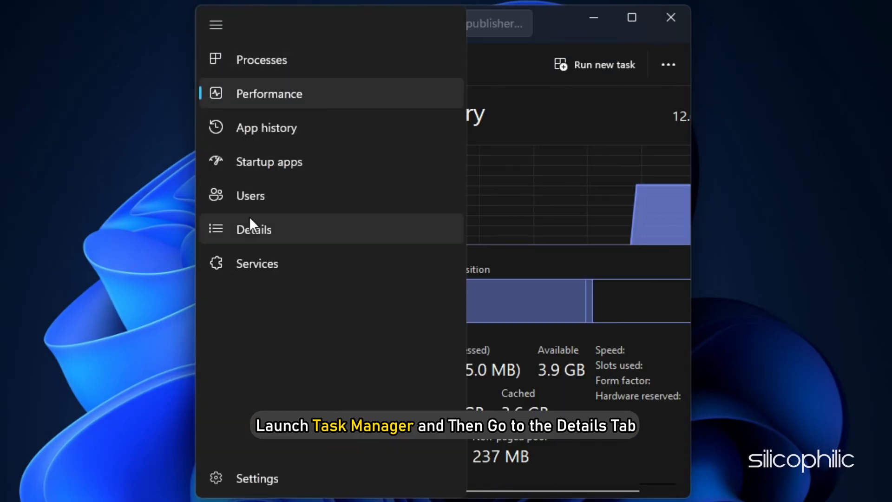
- Set TS4_x64.exe to High priority in the Details list and return to the game
click(253, 230)
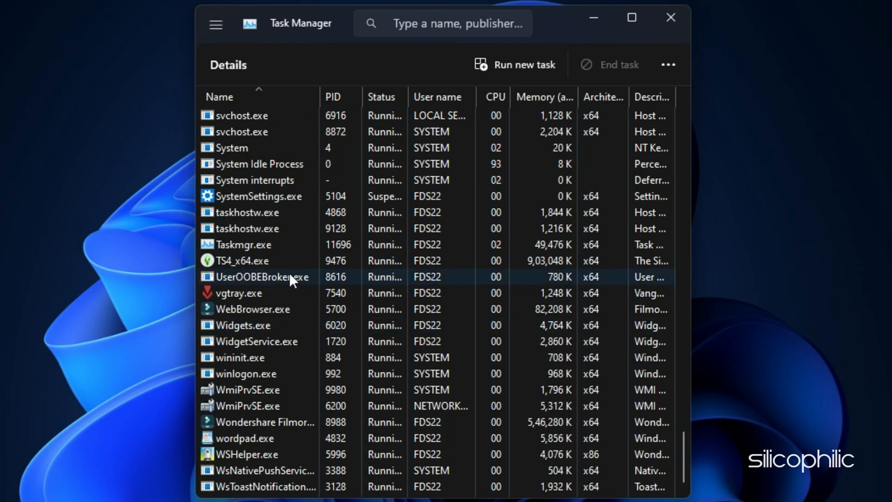
right_click(244, 260)
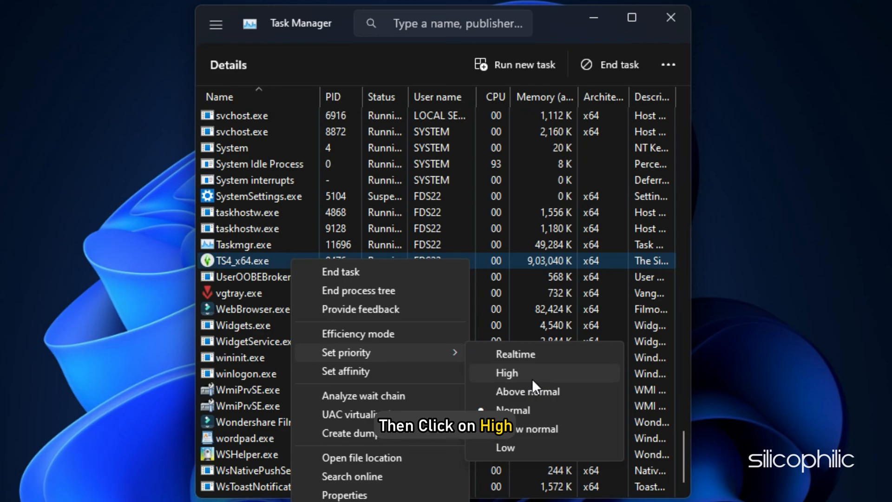
click(506, 373)
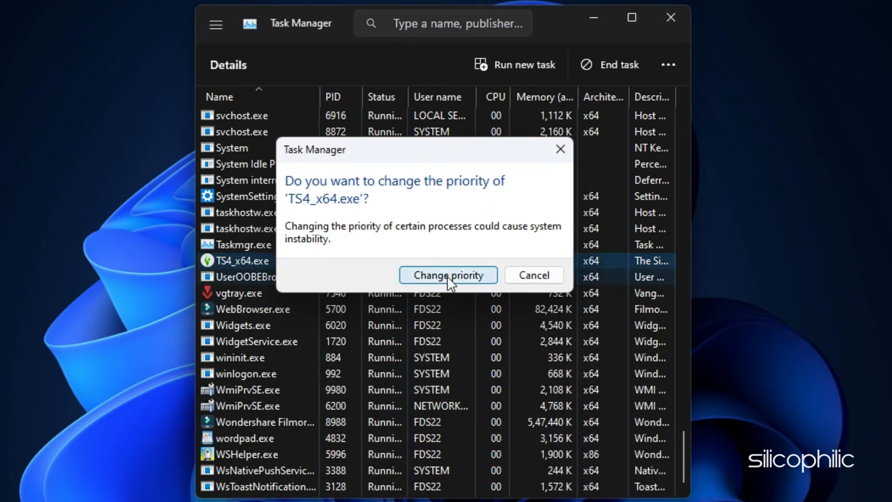
click(448, 275)
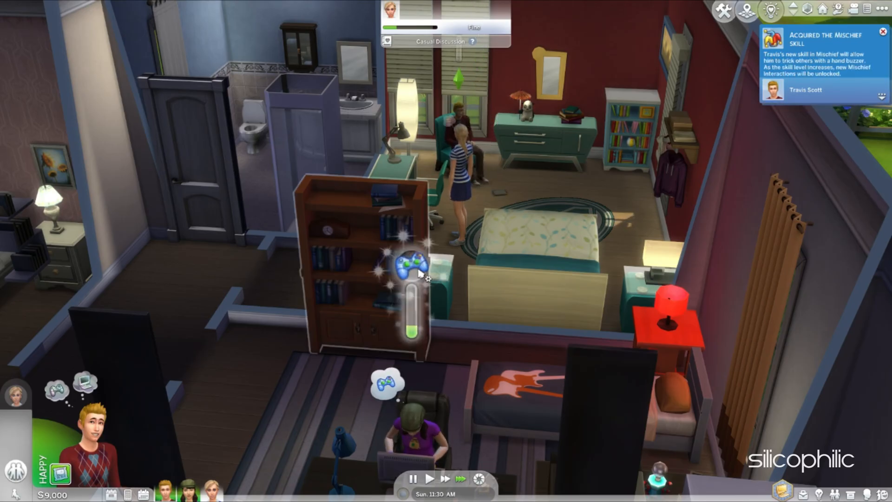
click(418, 268)
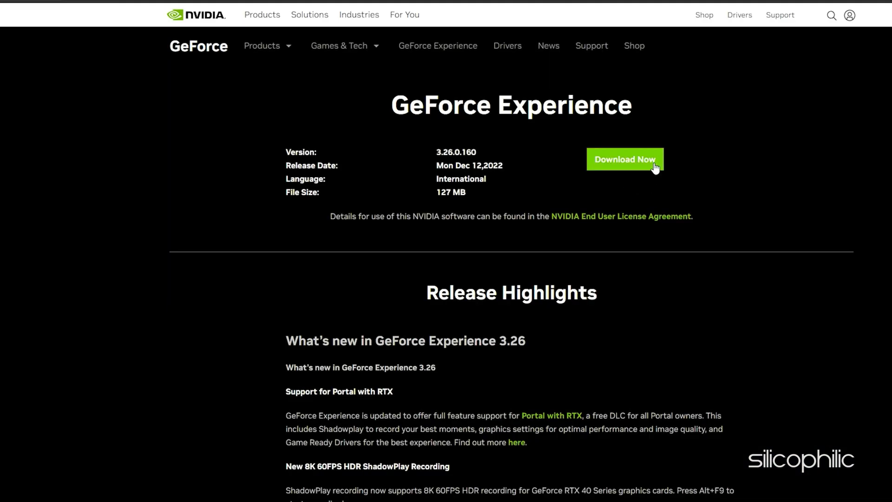
- Get GeForce Experience and check its Drivers section for a newer Game Ready Driver
click(624, 159)
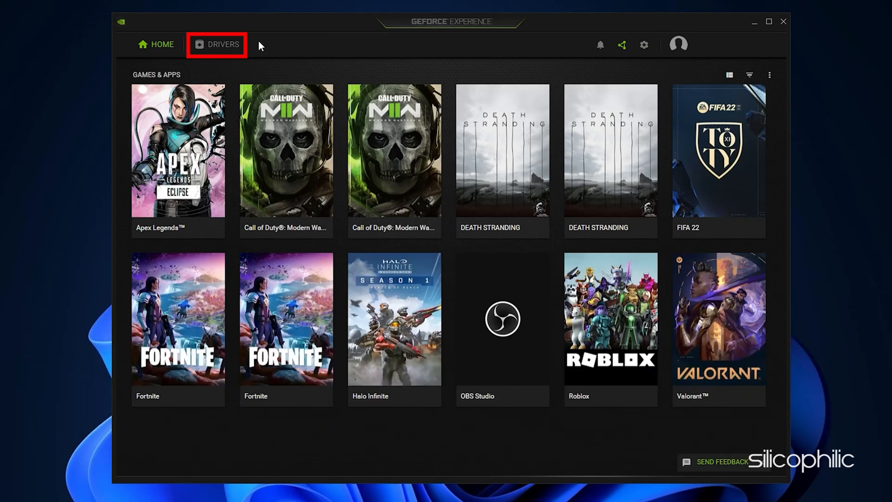
click(222, 44)
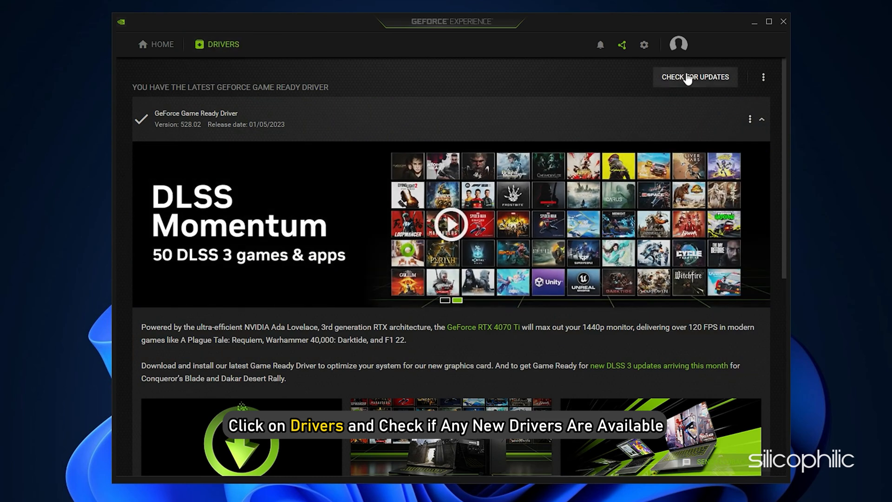
click(693, 77)
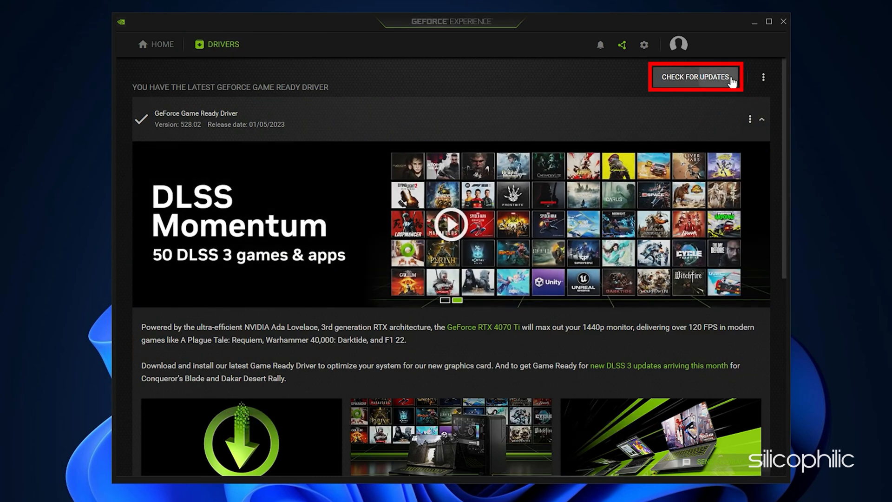
click(695, 77)
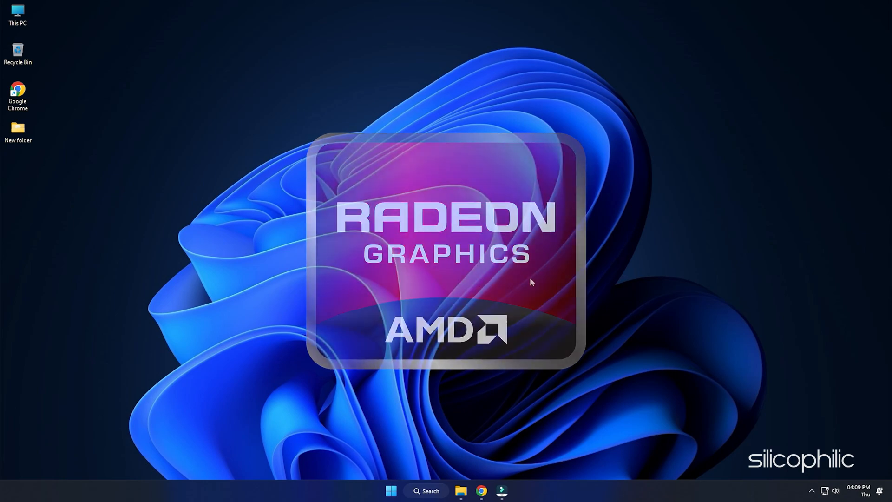
click(501, 491)
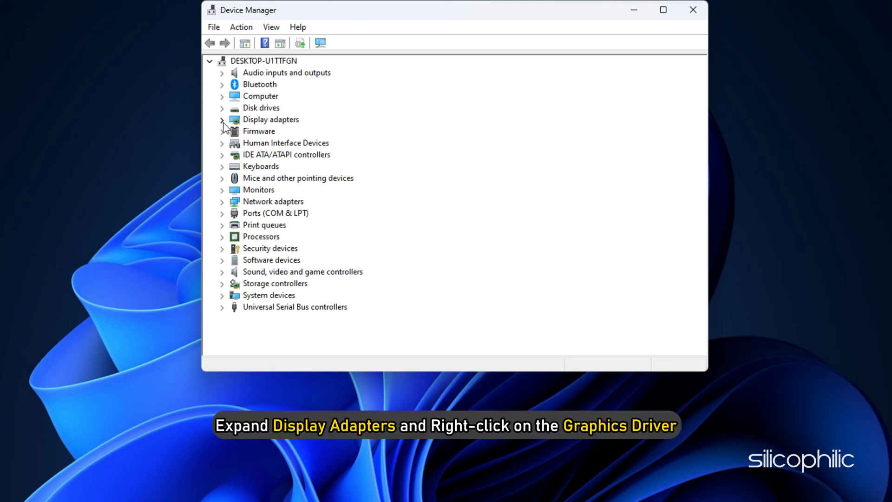
- Uninstall the NVIDIA GeForce RTX 3070 under Display adapters, also removing its driver
click(222, 120)
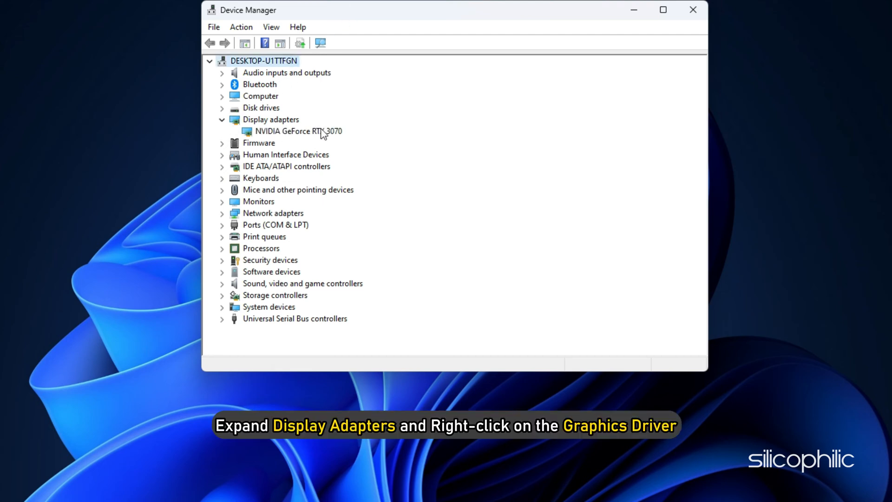
right_click(292, 131)
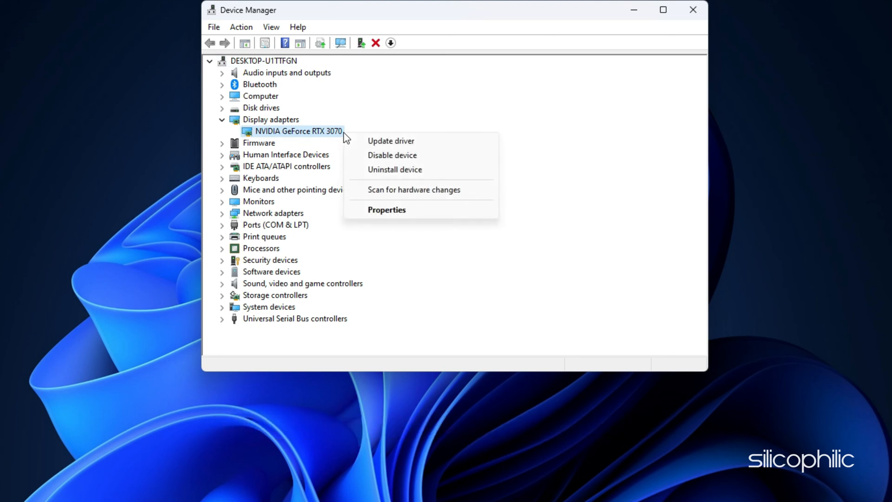
click(394, 169)
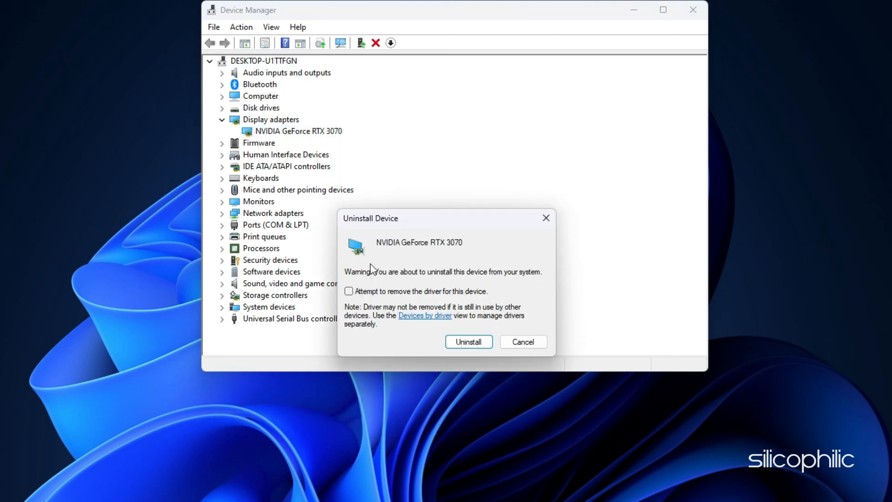
click(348, 291)
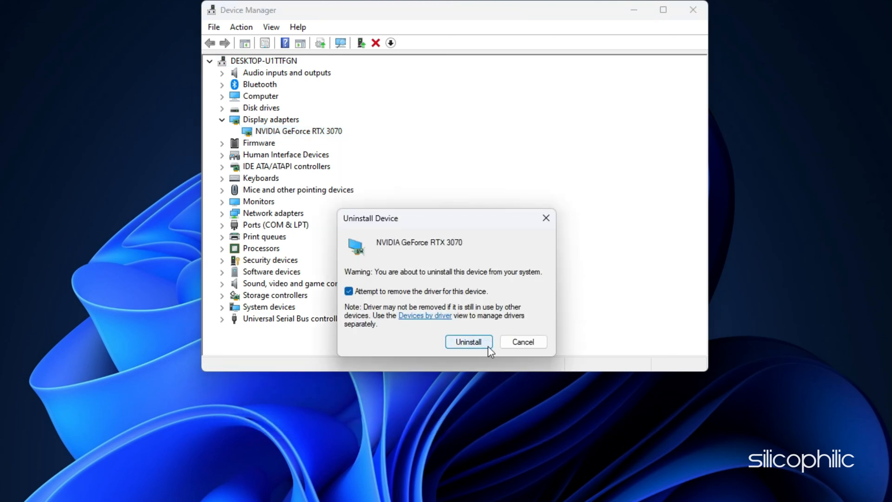
click(467, 341)
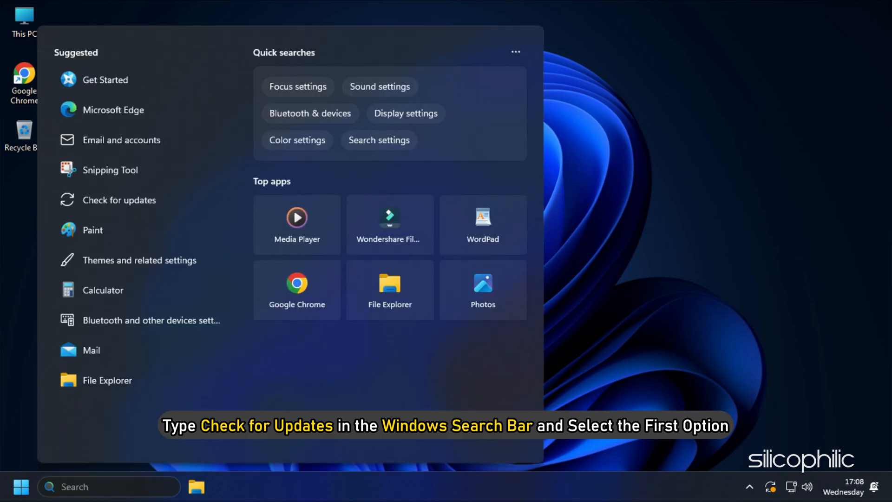
- Reach Windows Update through search and start a check for updates
text(check for updates)
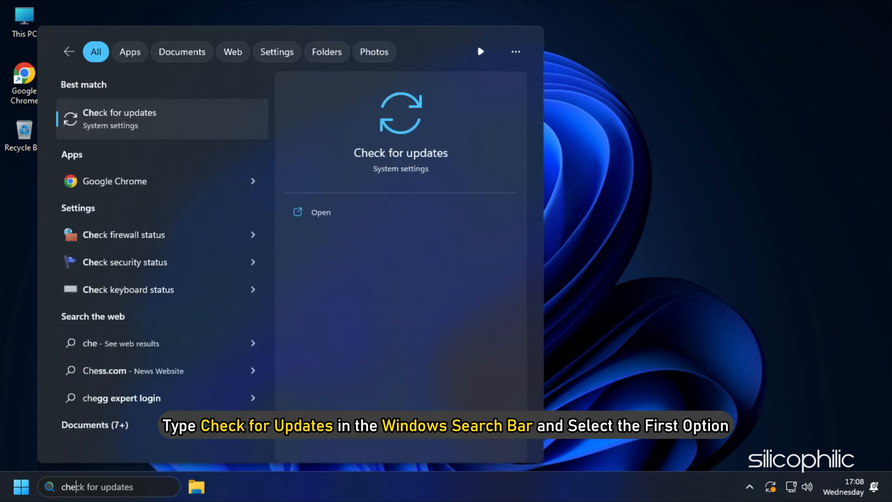
click(120, 118)
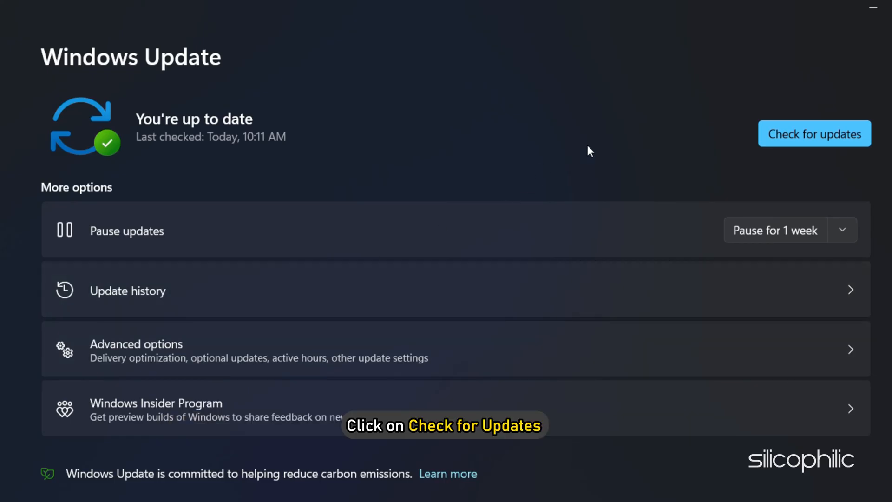
click(814, 133)
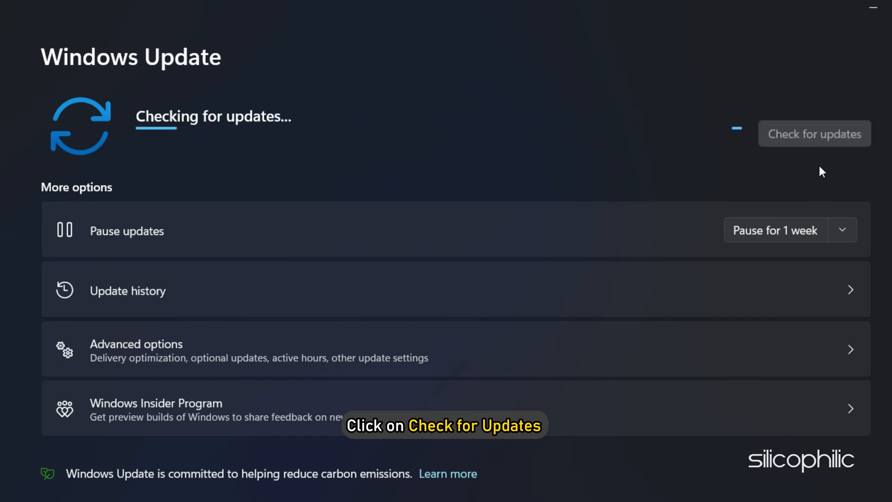
click(814, 133)
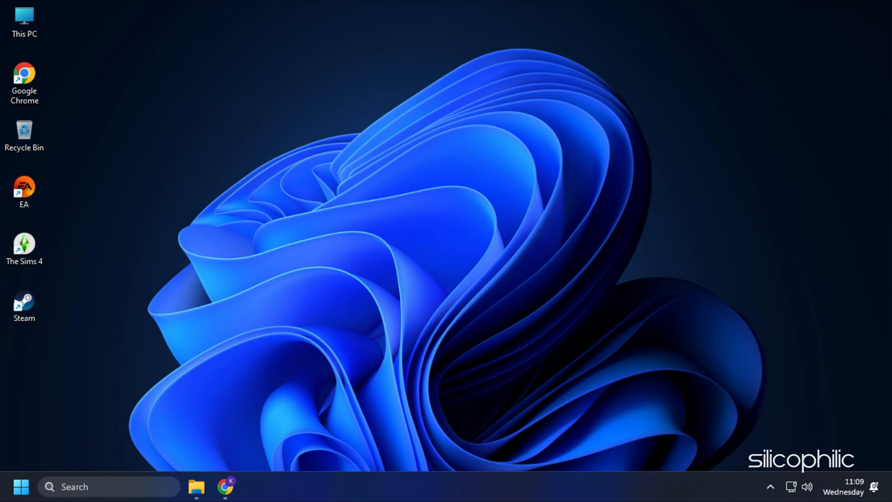
- Bring up Programs and Features via the Run dialog with appwiz.cpl
key(Win+r)
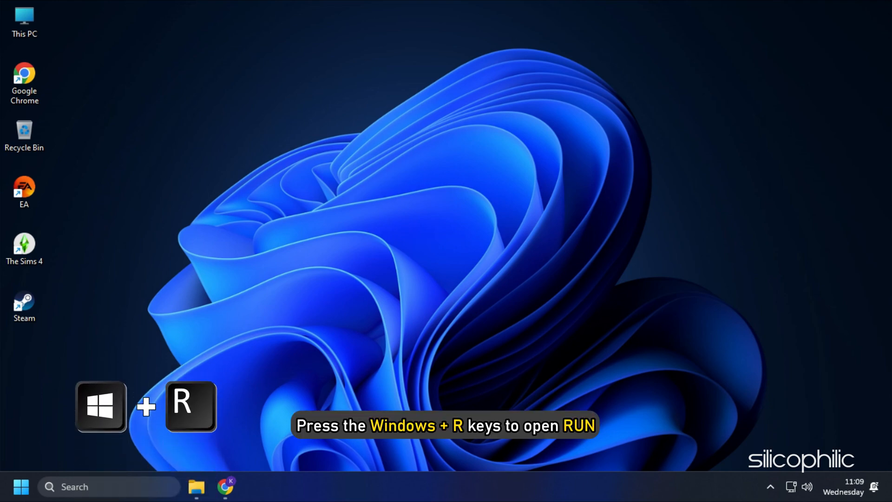
key(win+r)
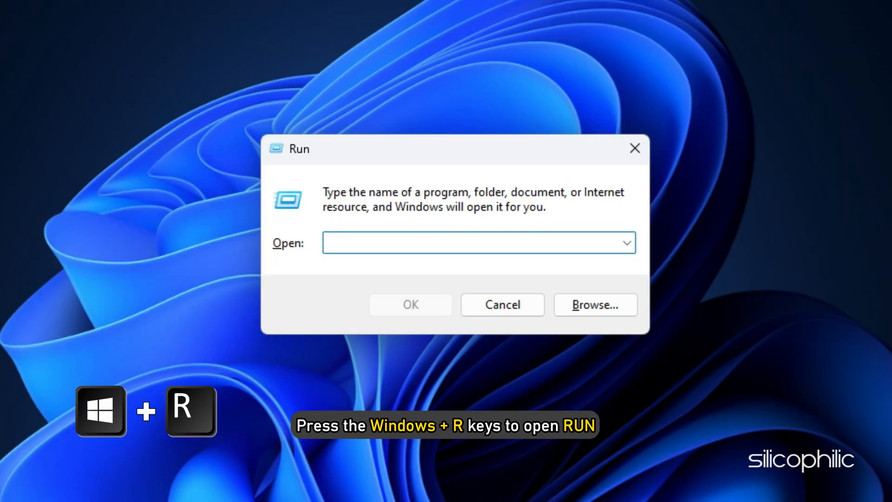
text(appwiz.cpl)
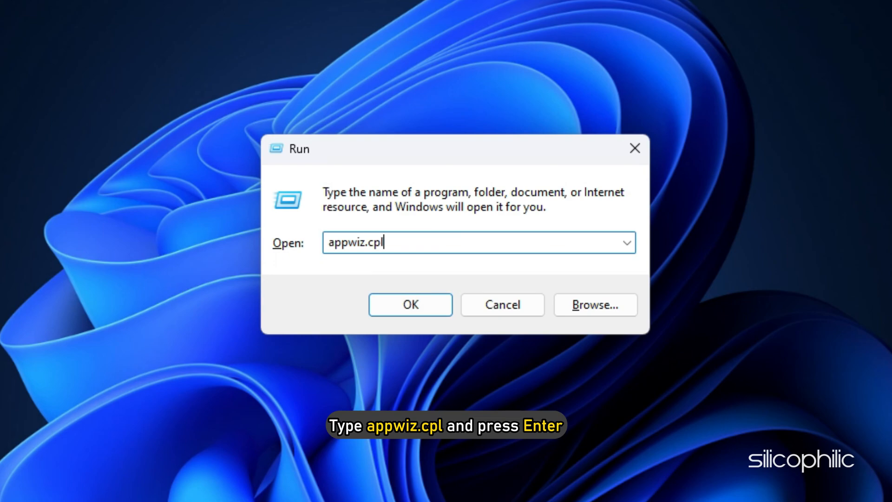
key(Enter)
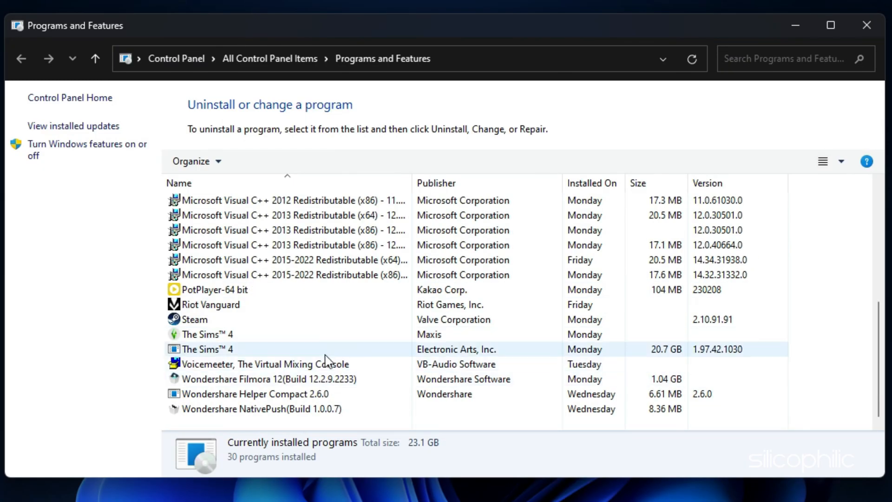
- Begin uninstalling The Sims 4 by Maxis from the installed programs list
right_click(204, 334)
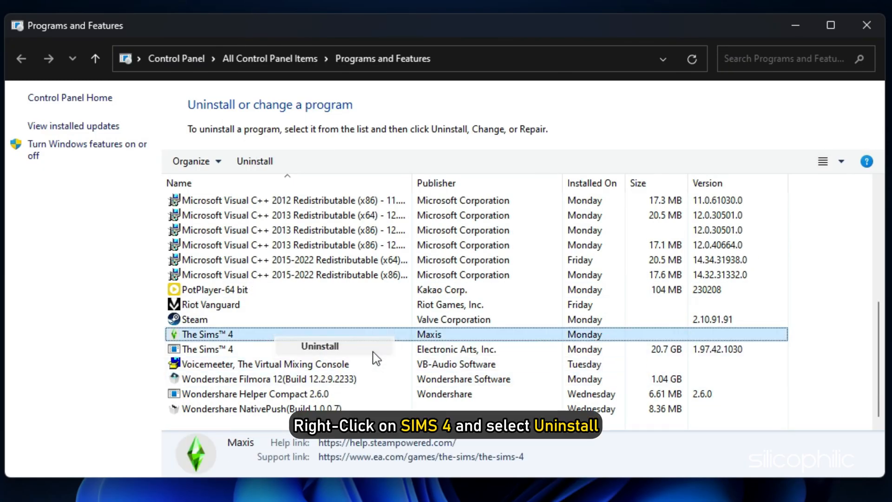
click(319, 345)
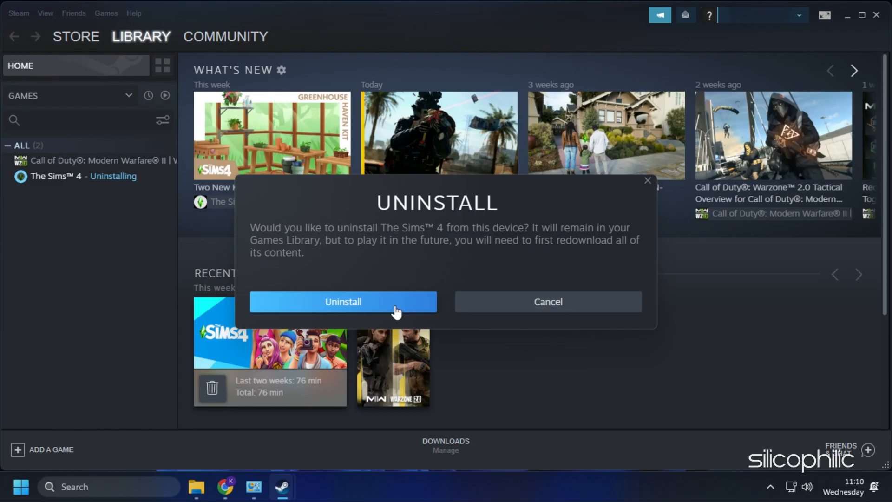
- Confirm removing The Sims 4 from this device in Steam's uninstall prompt
click(343, 301)
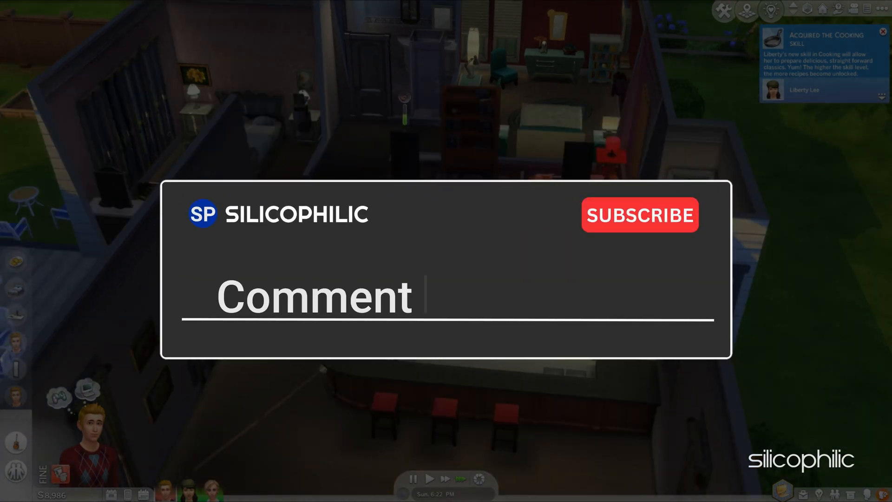
text(Down Below)
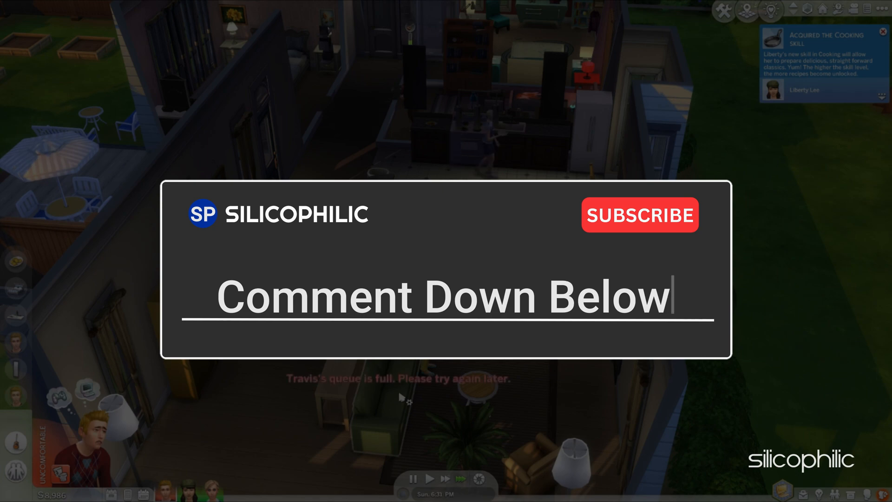